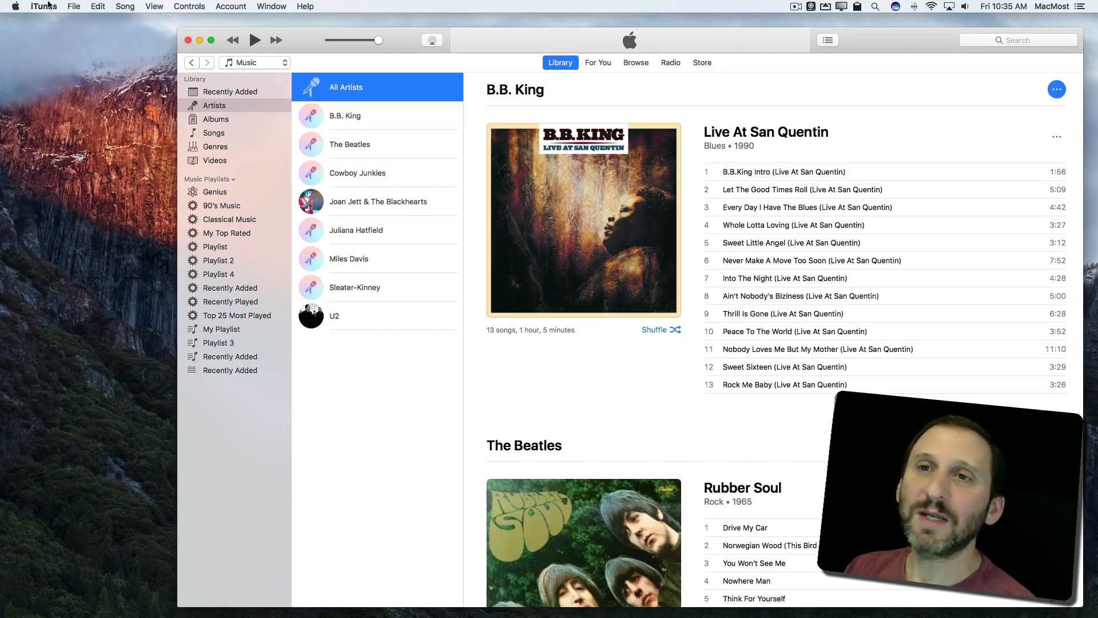
- Add Internet Radio to the media picker and switch the library to Internet Radio
{"action": "left_click", "coordinate": [254, 62]}
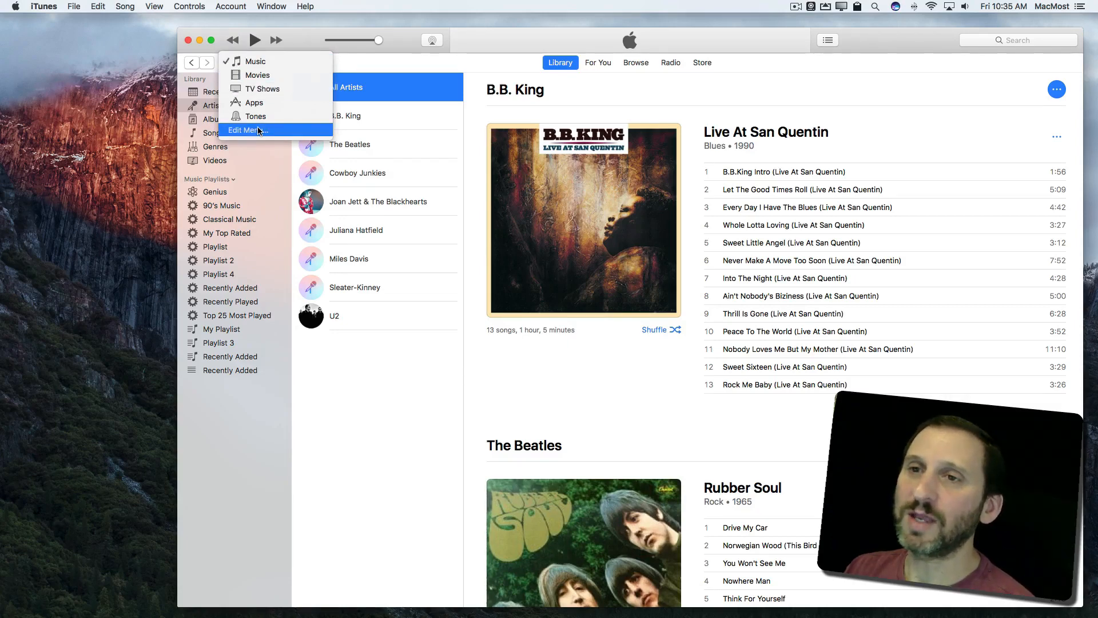
{"action": "left_click", "coordinate": [246, 130]}
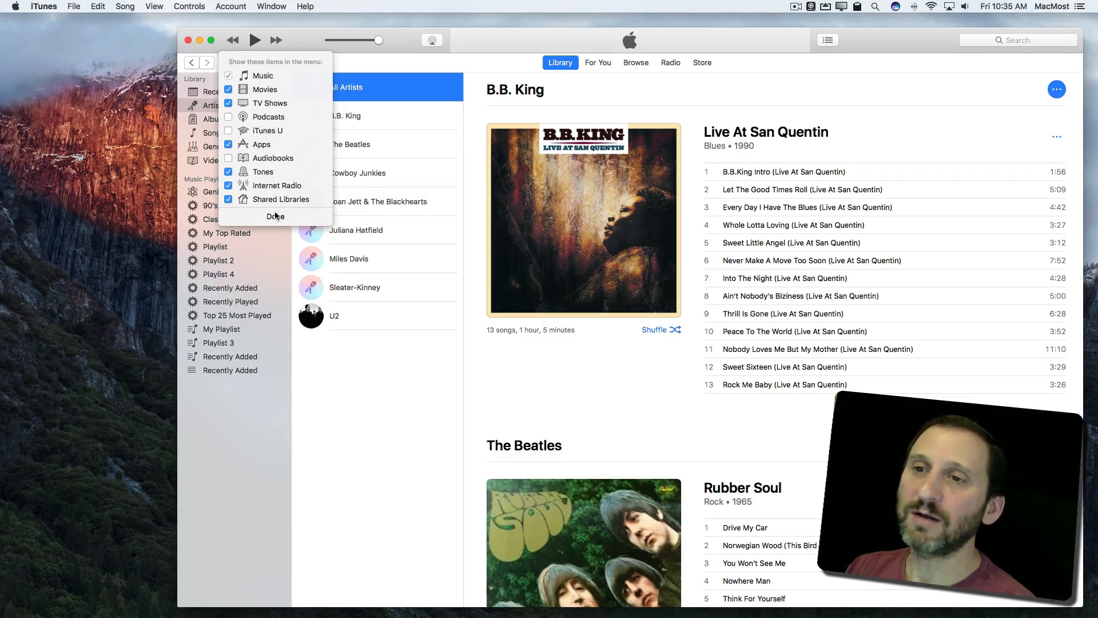
{"action": "left_click", "coordinate": [275, 216]}
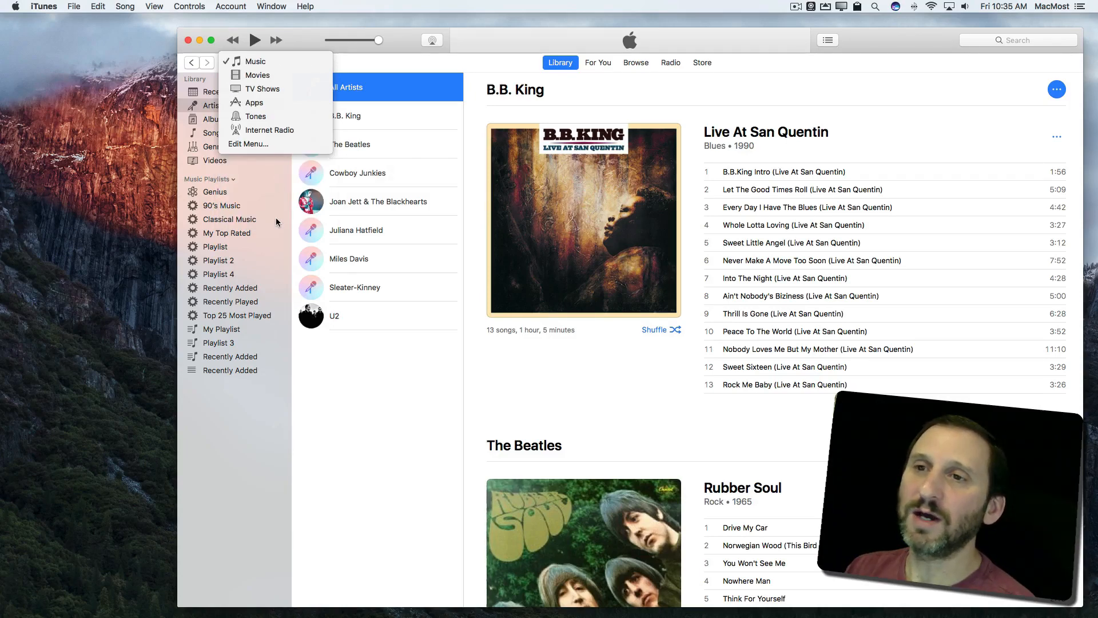
{"action": "mouse_move", "coordinate": [268, 130]}
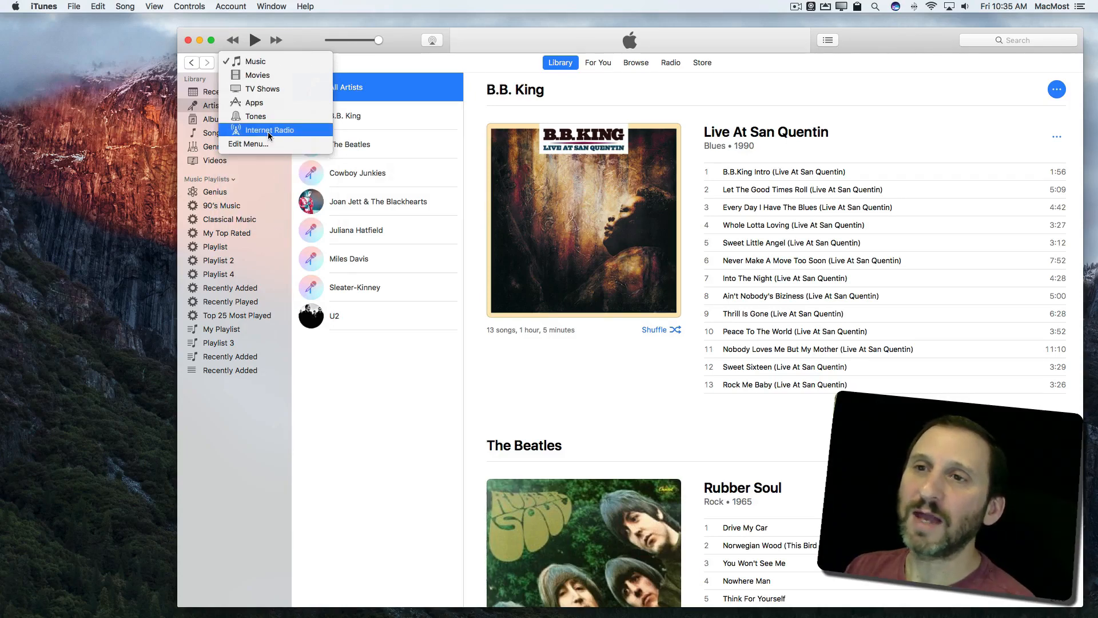
{"action": "left_click", "coordinate": [269, 131]}
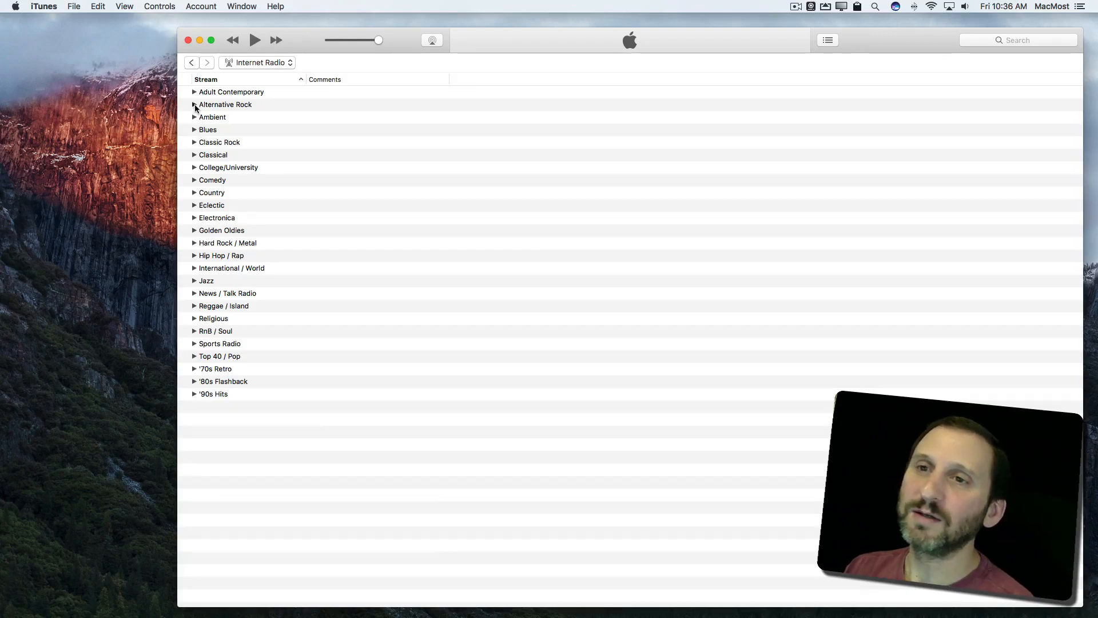
- Expand the Alternative Rock genre to show its station streams
{"action": "left_click", "coordinate": [194, 104]}
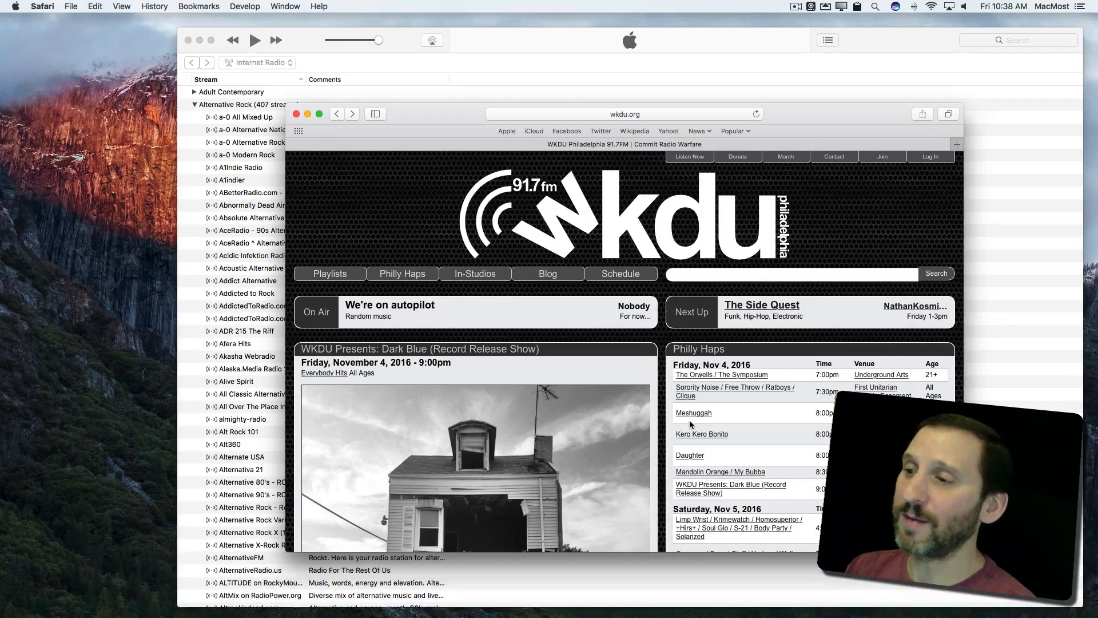
{"action": "mouse_move", "coordinate": [736, 237]}
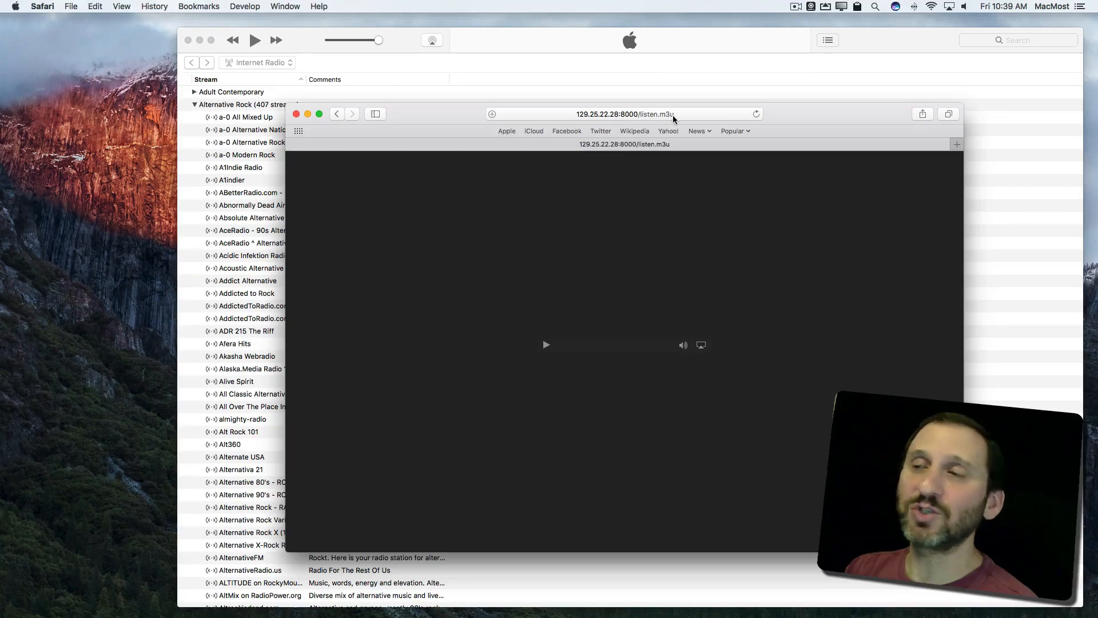
- Follow Listen Now on wkdu.org to the 129.25.22.28:8000/listen.m3u stream
{"action": "left_click", "coordinate": [545, 345]}
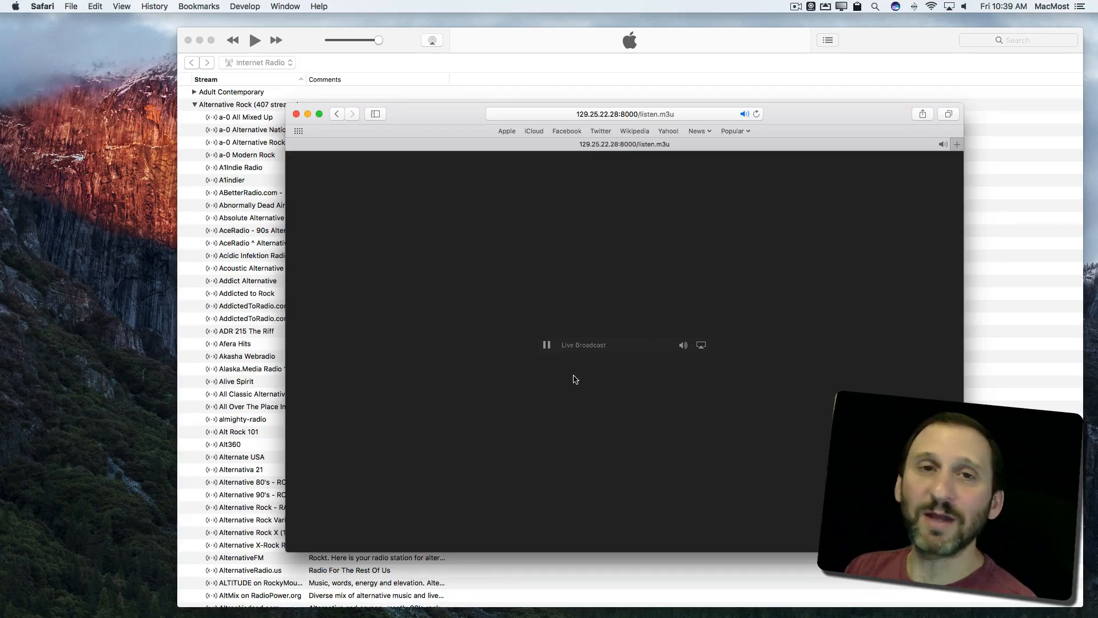
{"action": "mouse_move", "coordinate": [665, 359]}
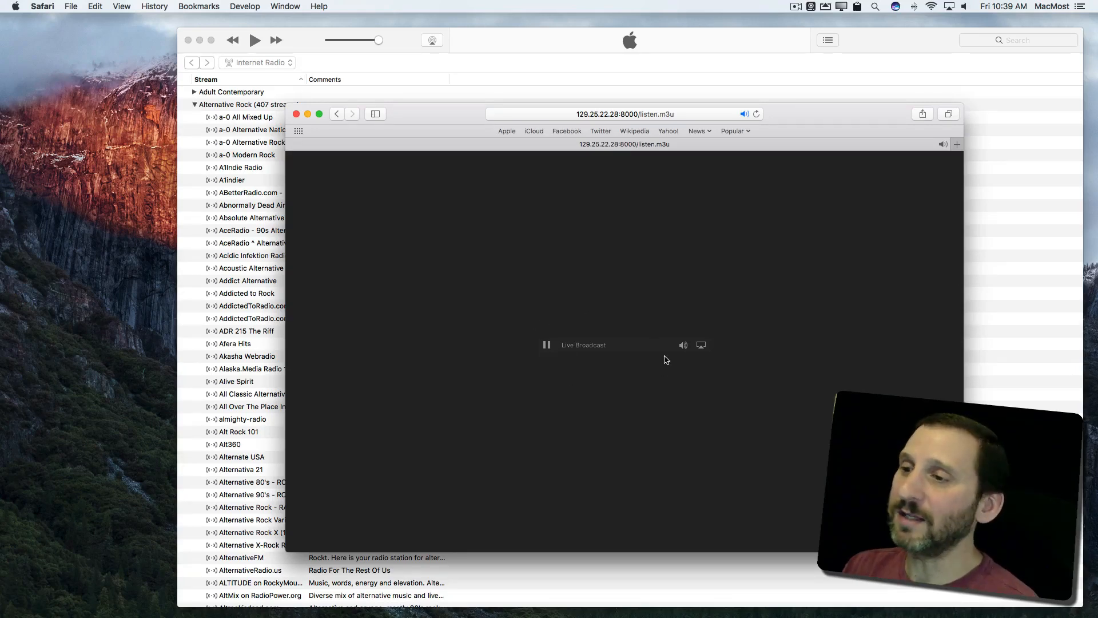
{"action": "mouse_move", "coordinate": [588, 196]}
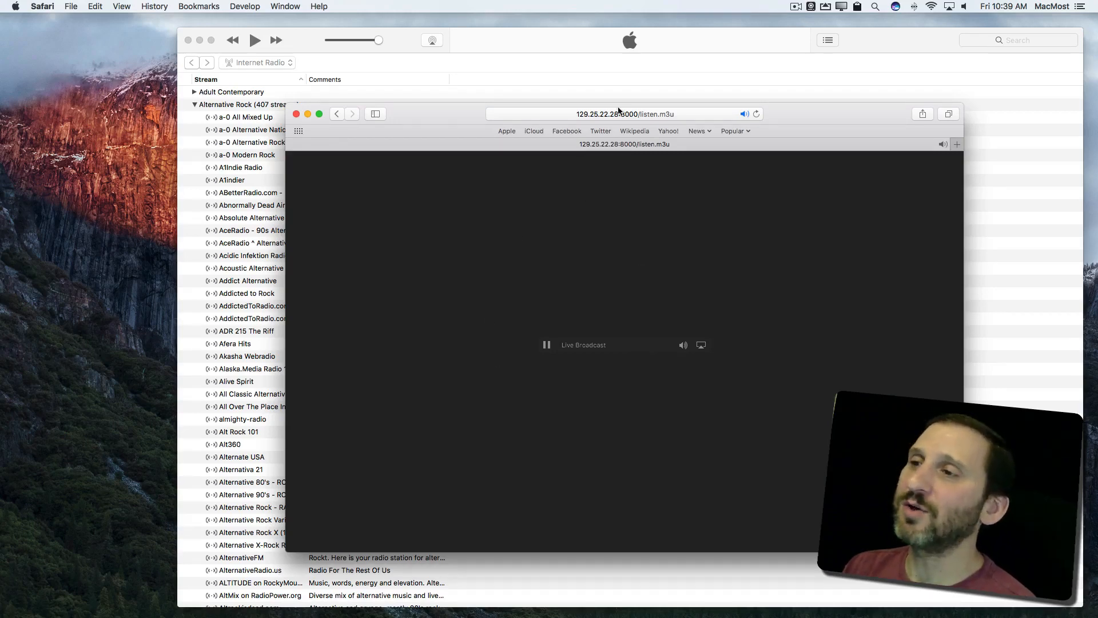
- Copy the live WKDU stream address from Safari and return to iTunes
{"action": "left_click", "coordinate": [619, 114]}
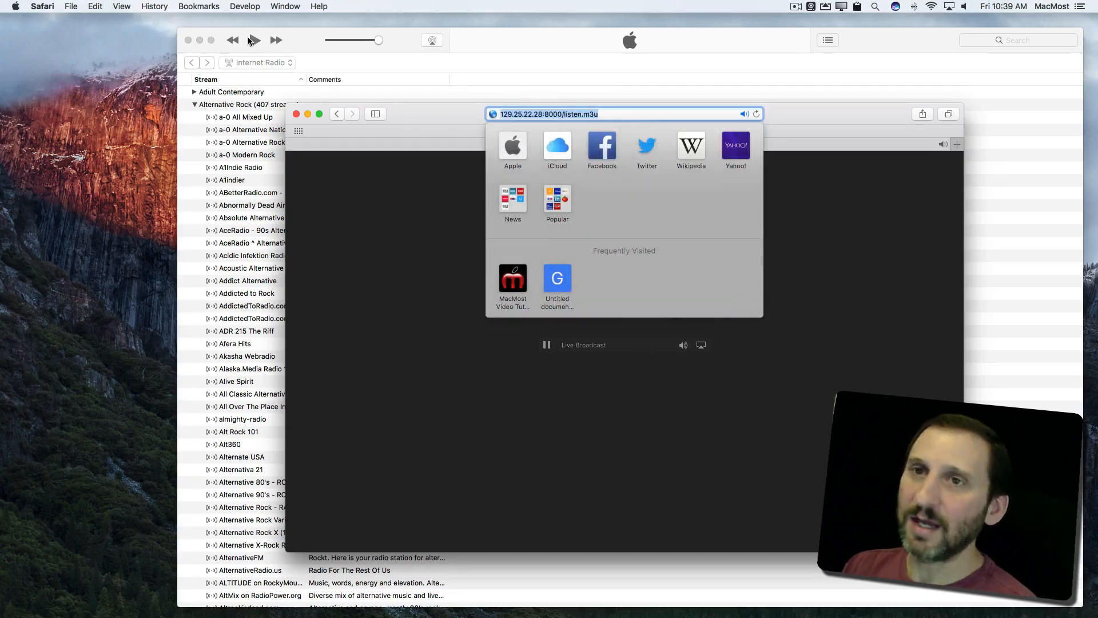
{"action": "left_click", "coordinate": [95, 6]}
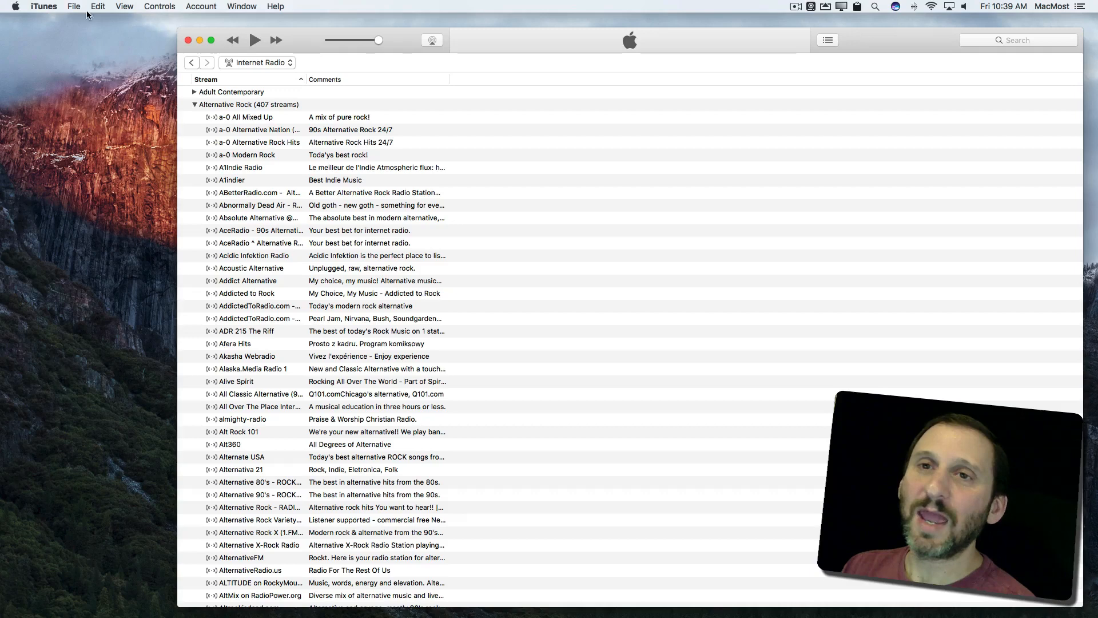
- Open the copied WKDU URL via File > Open Stream and play 'listen'
{"action": "left_click", "coordinate": [73, 7]}
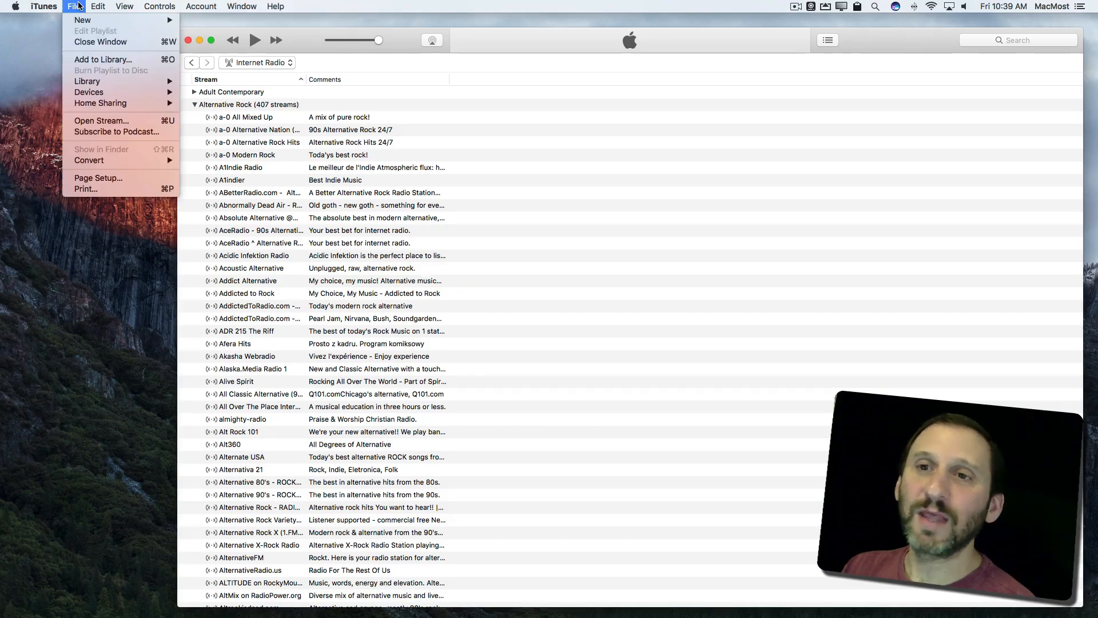
{"action": "left_click", "coordinate": [102, 119]}
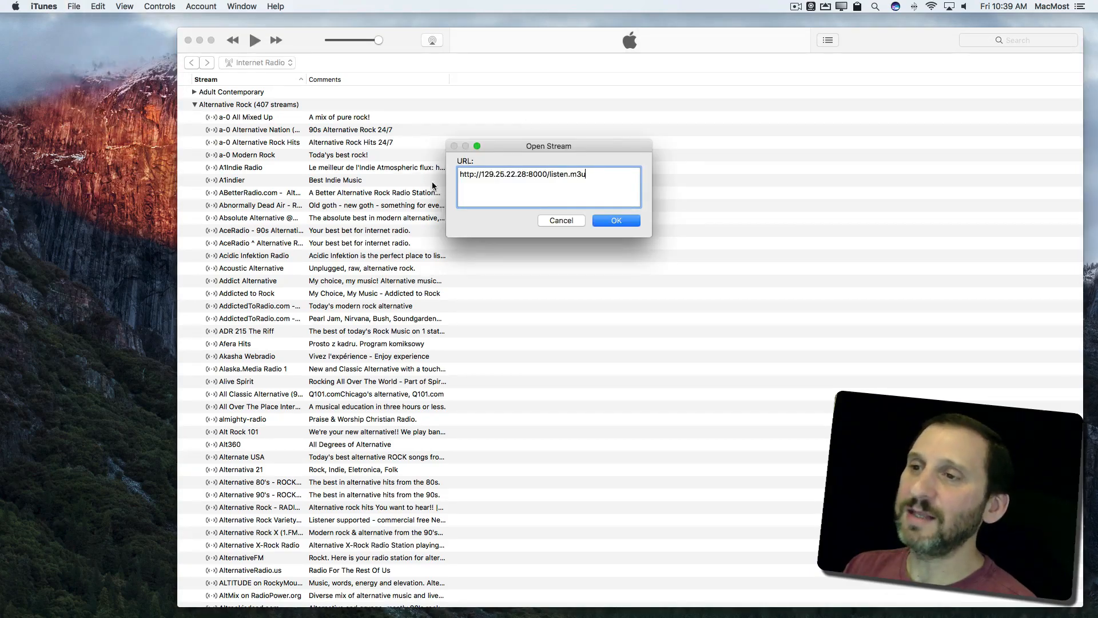
{"action": "left_click", "coordinate": [616, 219]}
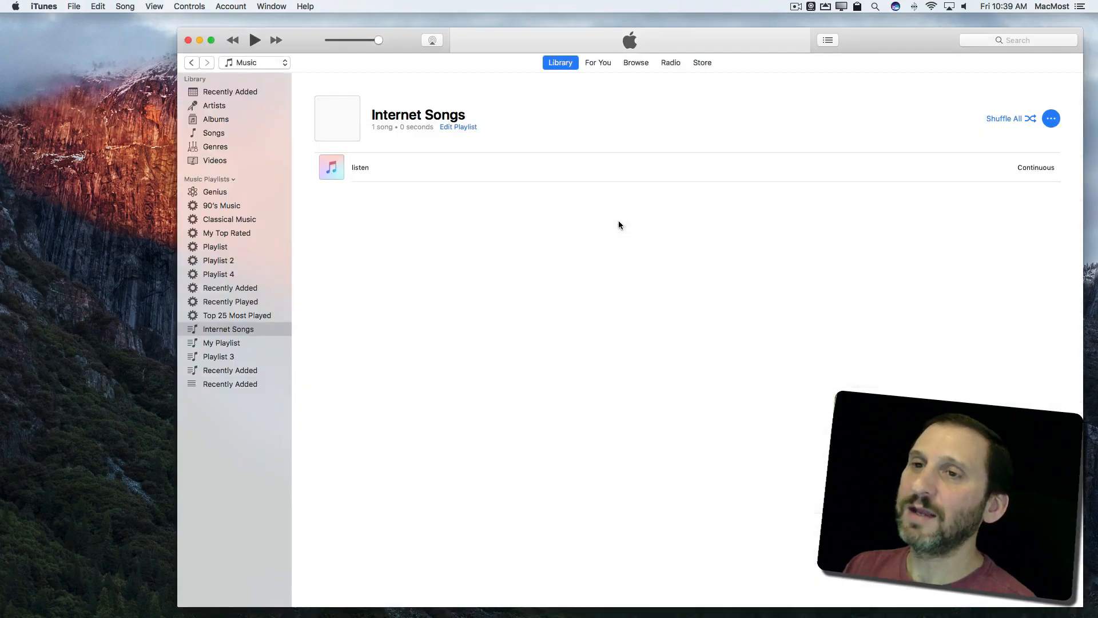
{"action": "double_click", "coordinate": [360, 166]}
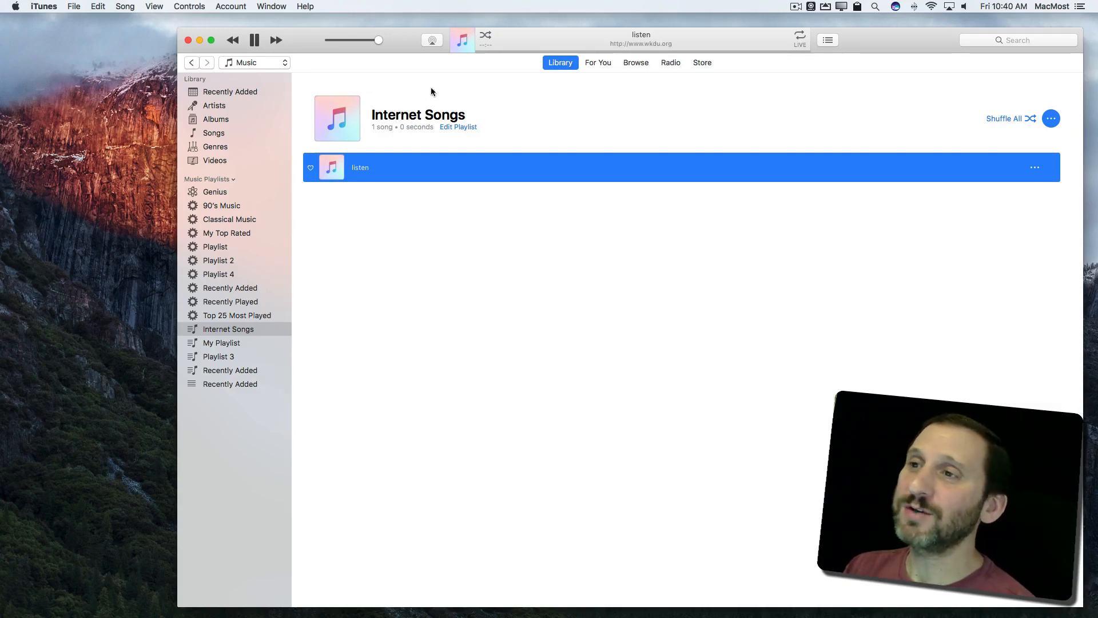
- Add the 'listen' stream to a new playlist named 'Radio Stations'
{"action": "left_click", "coordinate": [331, 168]}
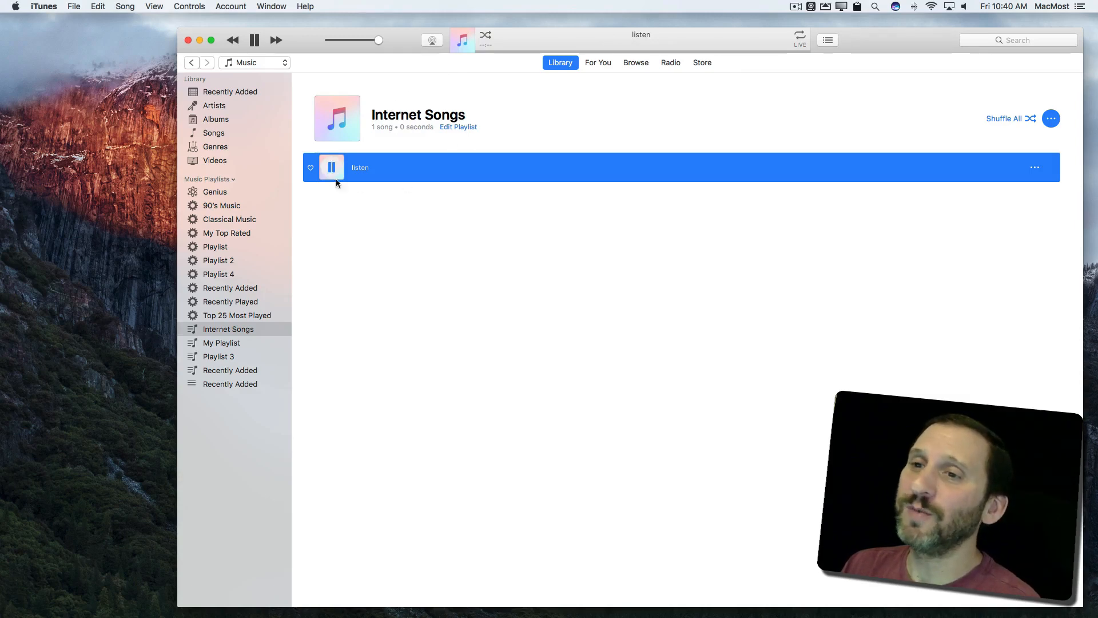
{"action": "right_click", "coordinate": [360, 166]}
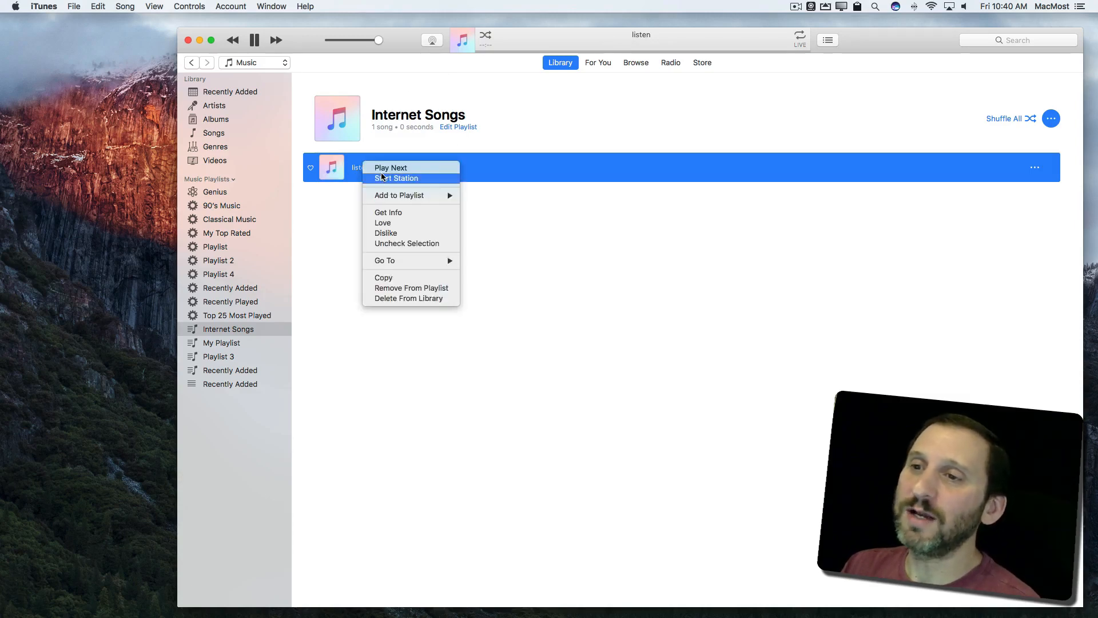
{"action": "mouse_move", "coordinate": [399, 194]}
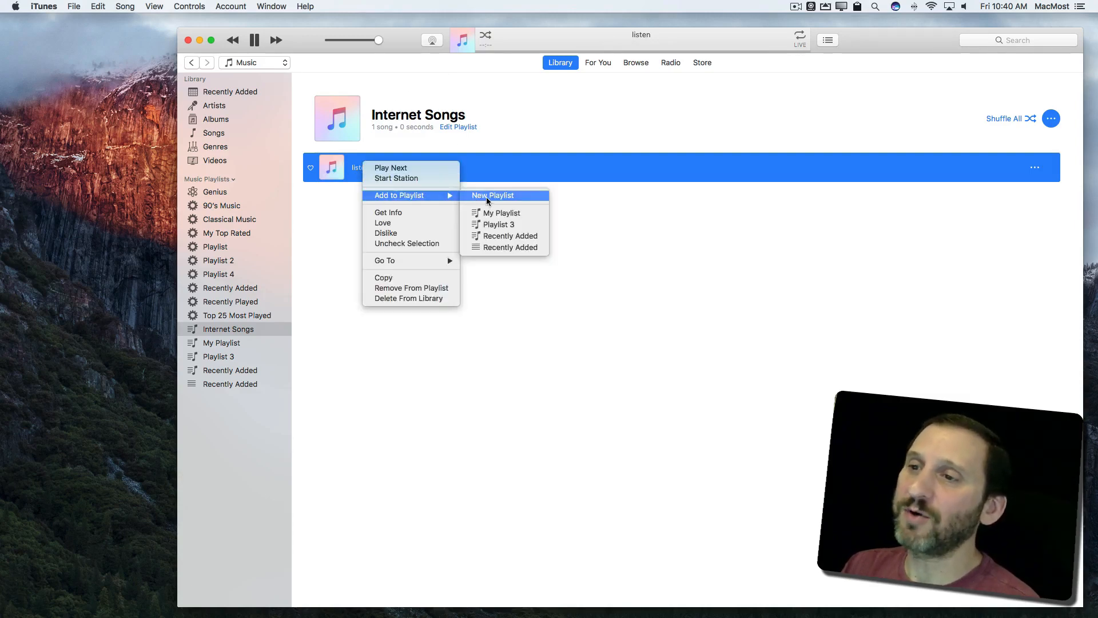
{"action": "left_click", "coordinate": [493, 195]}
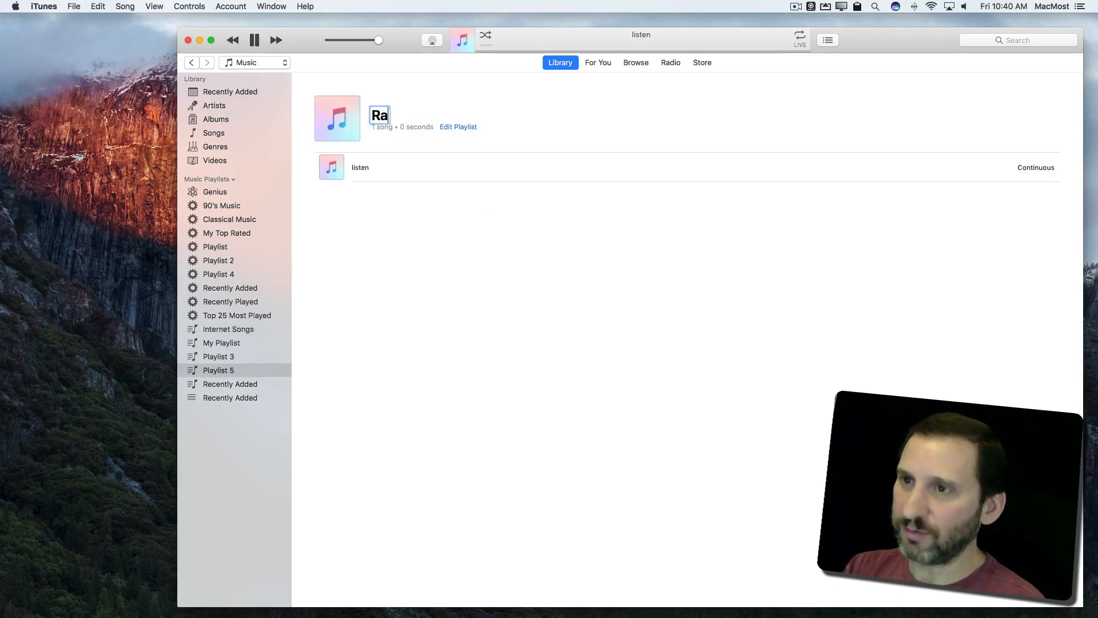
{"action": "type", "text": "Radio Stations"}
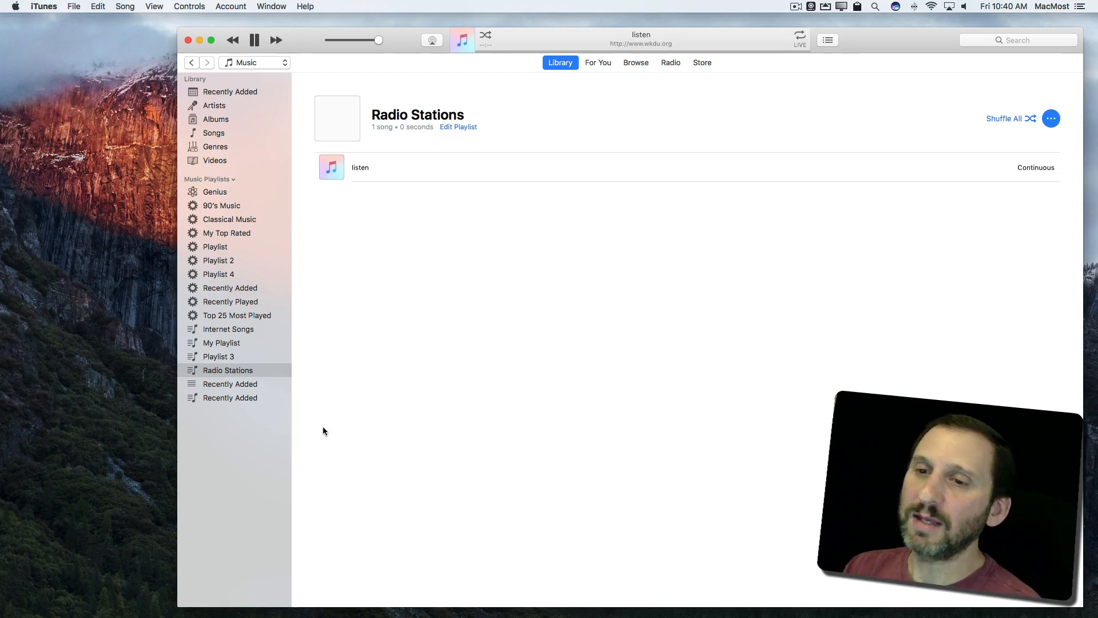
{"action": "mouse_move", "coordinate": [332, 168]}
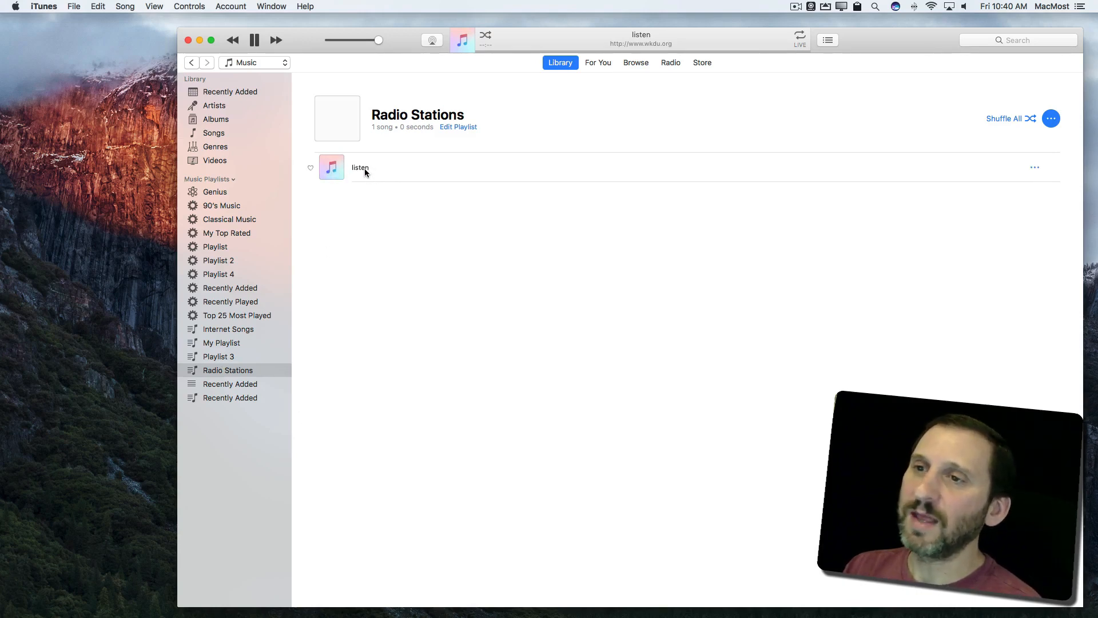
{"action": "mouse_move", "coordinate": [414, 163]}
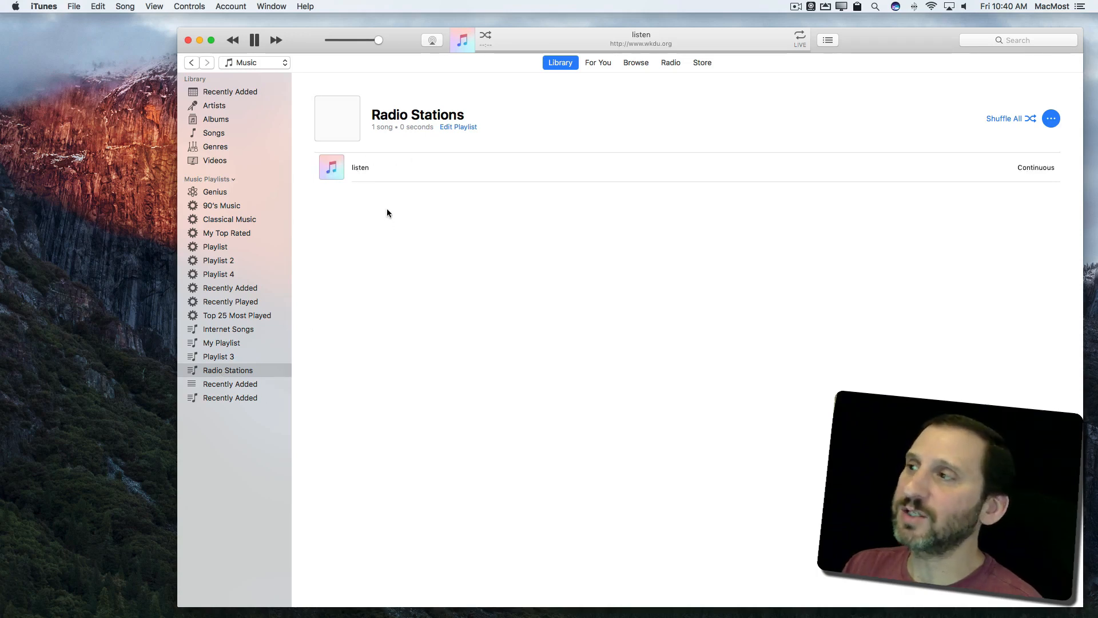
- Show the context menu for 'listen' in the Radio Stations playlist
{"action": "right_click", "coordinate": [360, 167]}
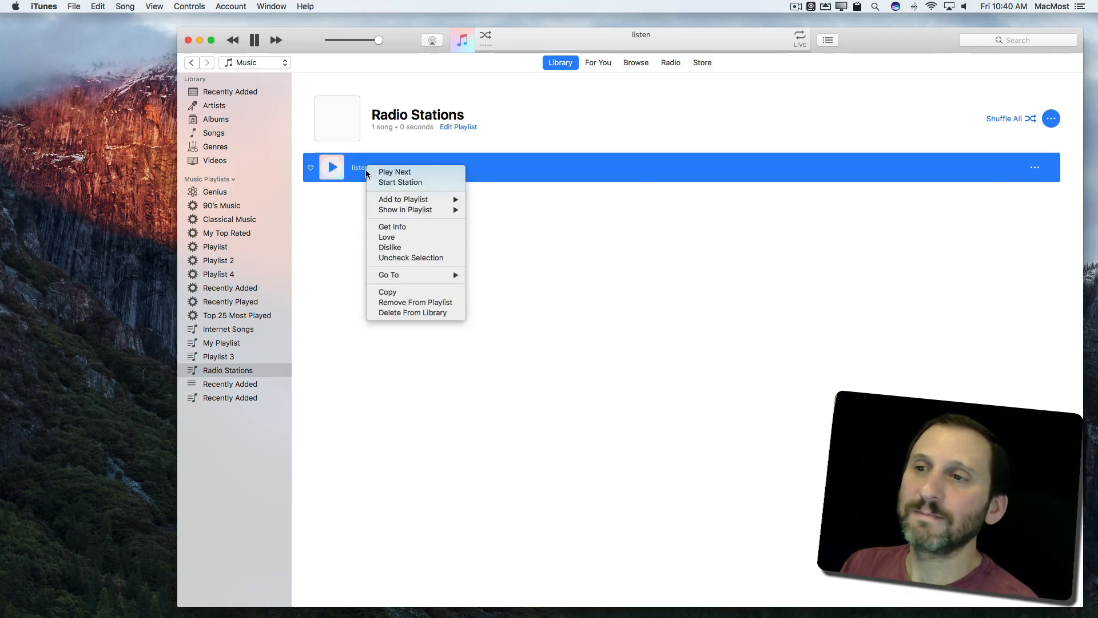
{"action": "mouse_move", "coordinate": [393, 227]}
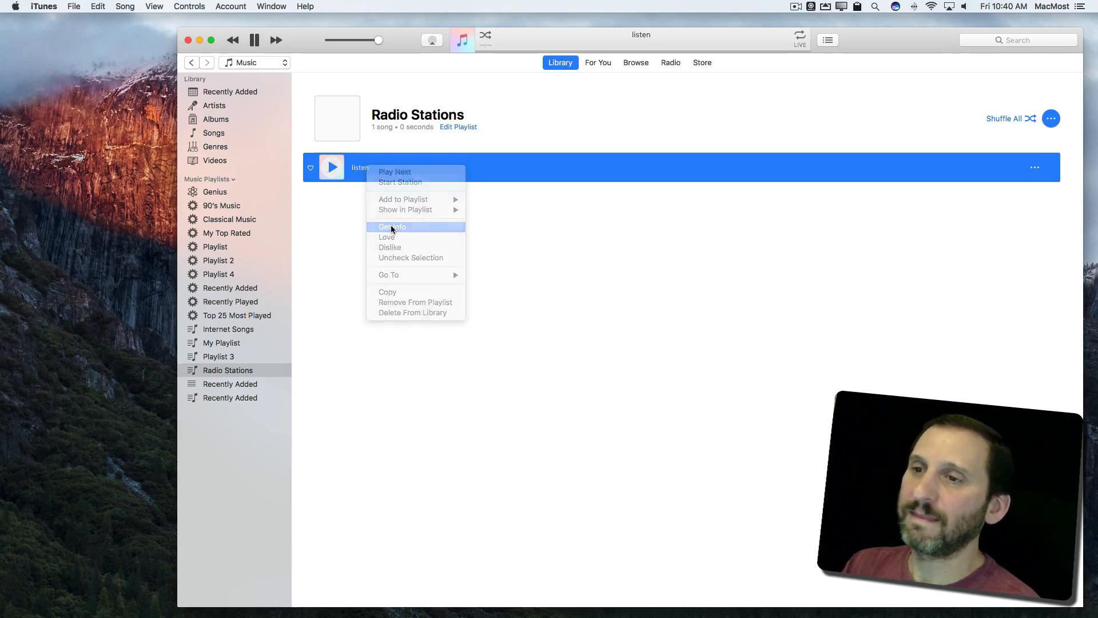
- Open Get Info for WKDU Philadelphia 91.7FM, view Artwork, then return to Details
{"action": "left_click", "coordinate": [393, 226]}
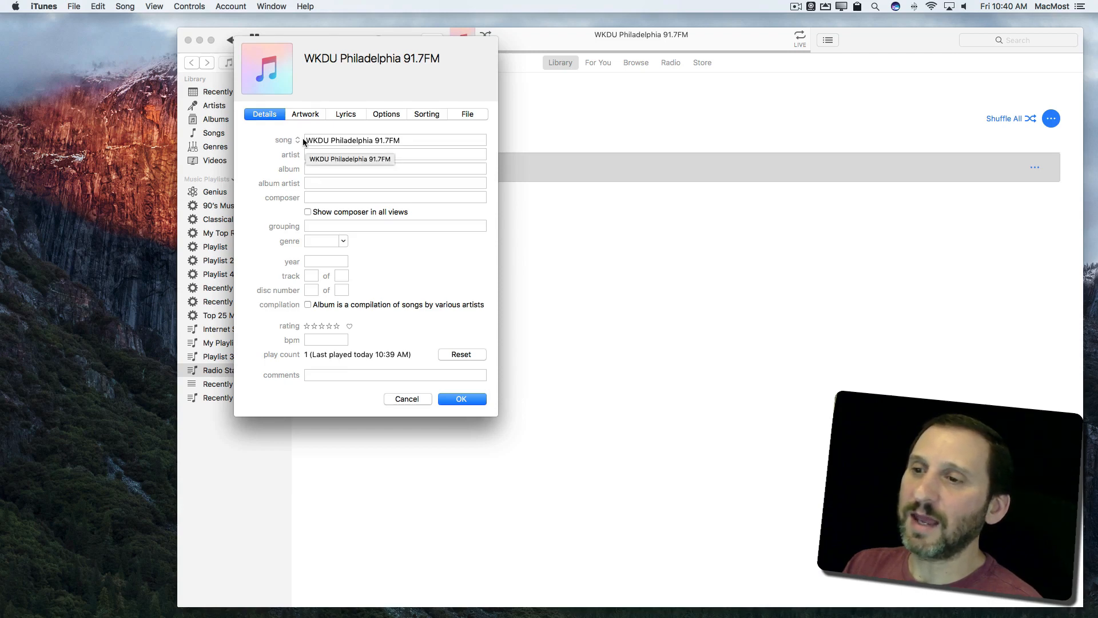
{"action": "left_click", "coordinate": [305, 115]}
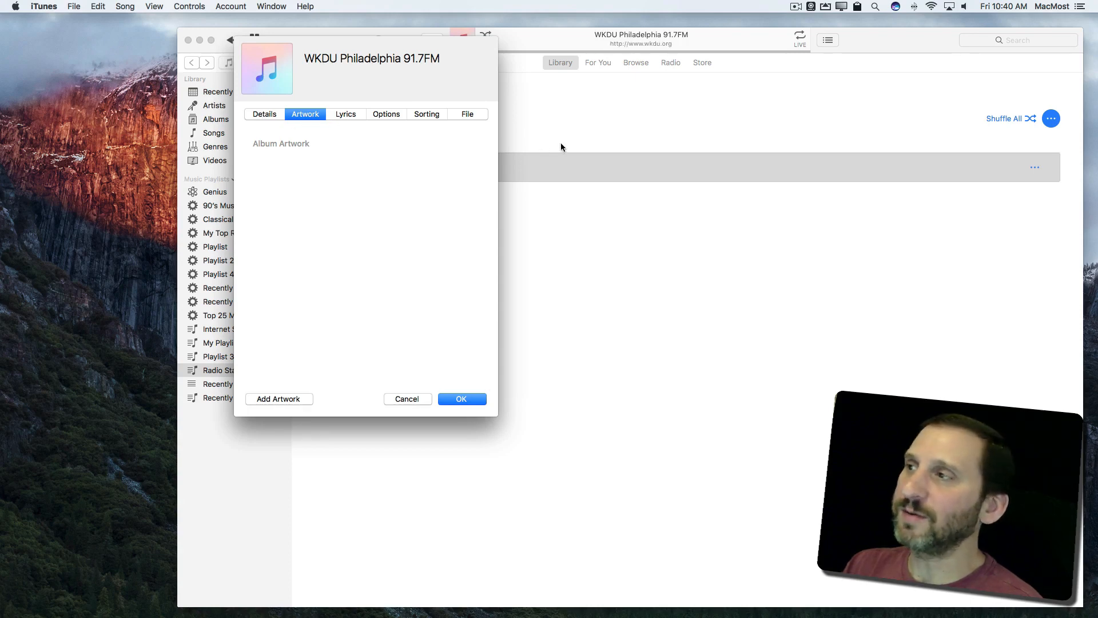
{"action": "left_click", "coordinate": [265, 115]}
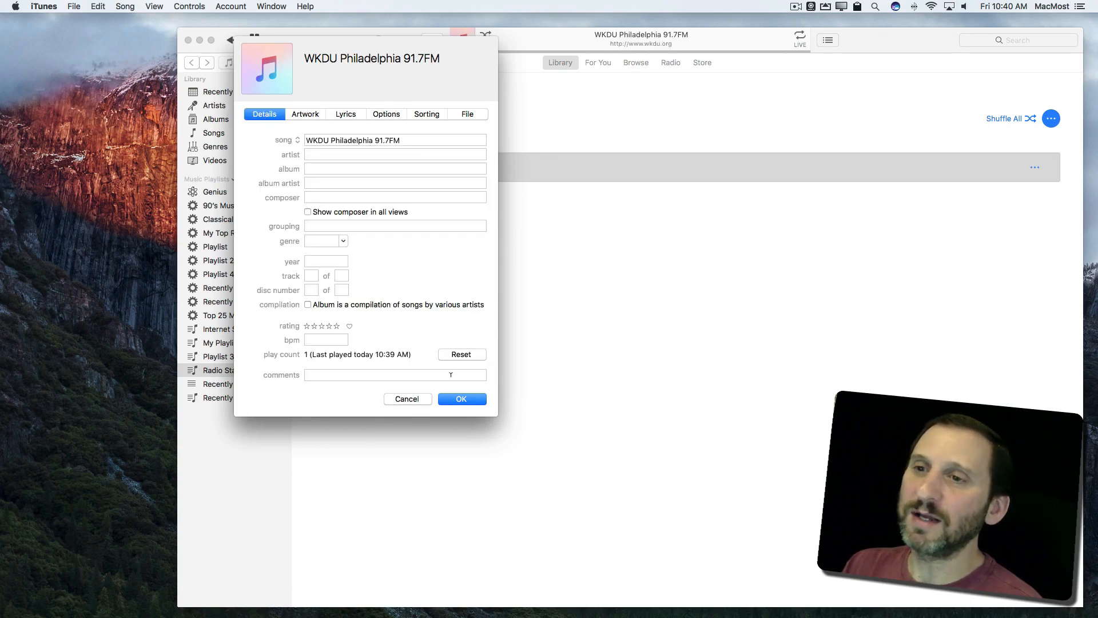